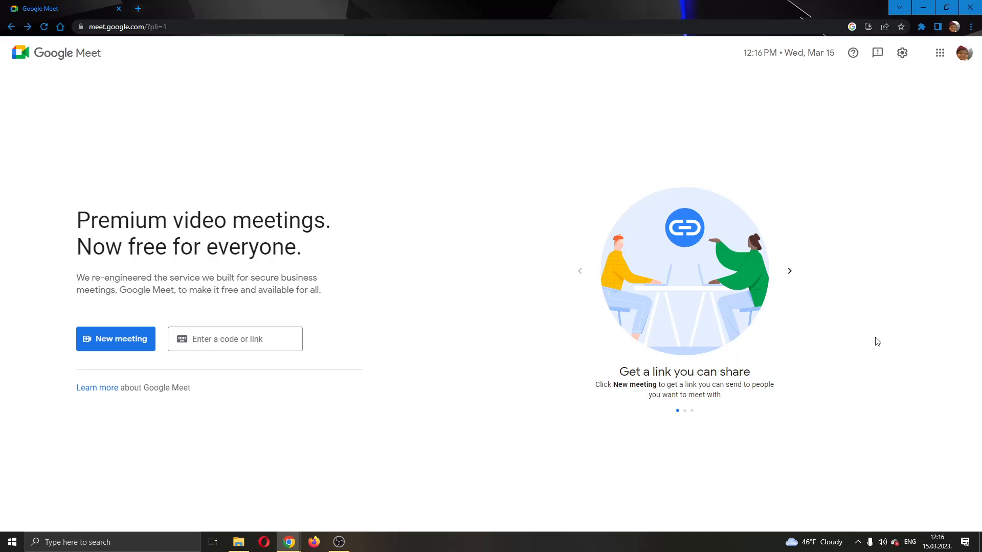
mouse_move(848, 340)
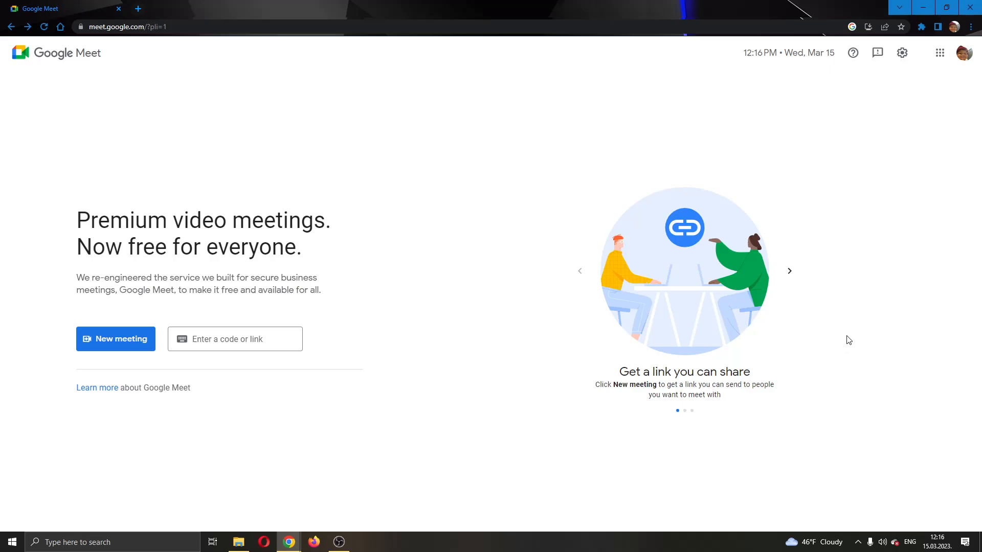
mouse_move(466, 258)
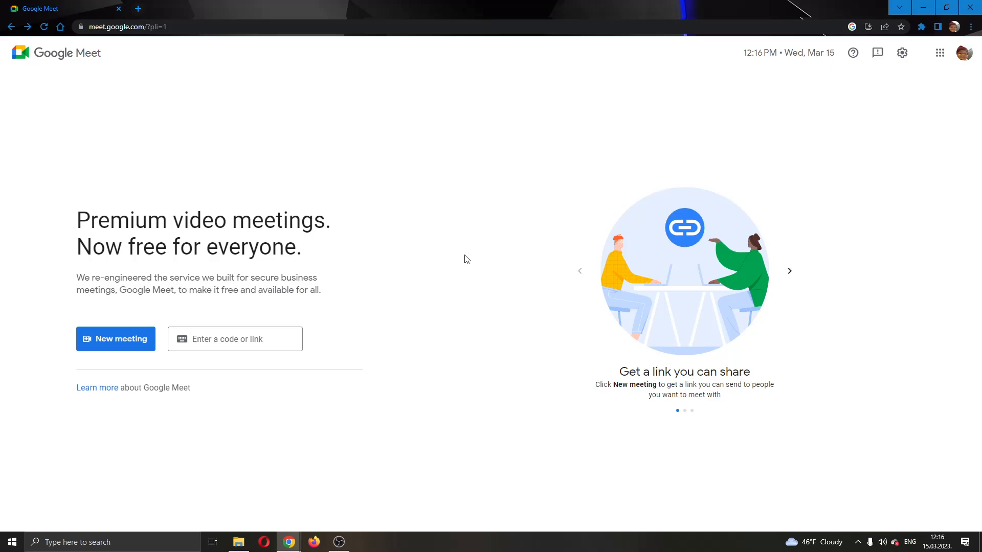
mouse_move(458, 282)
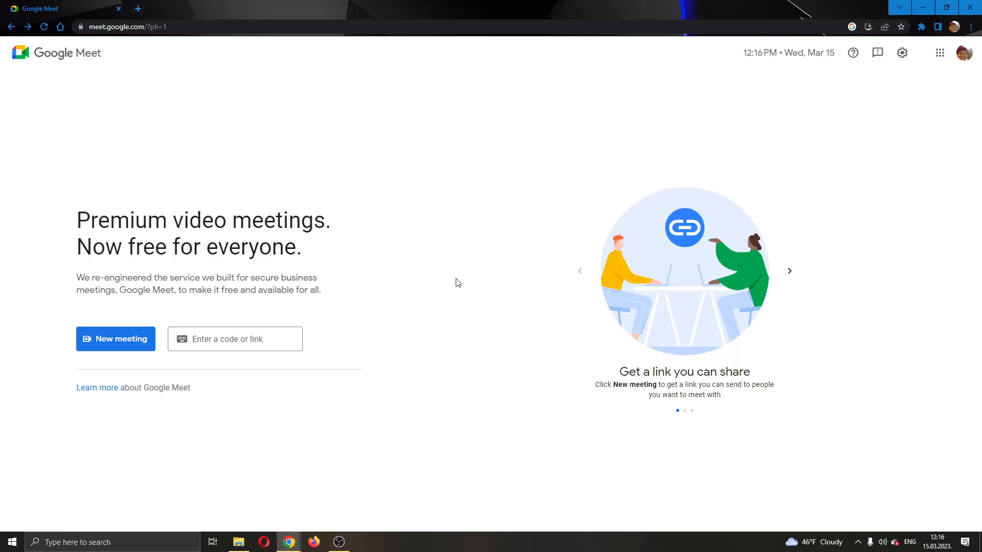
mouse_move(60, 95)
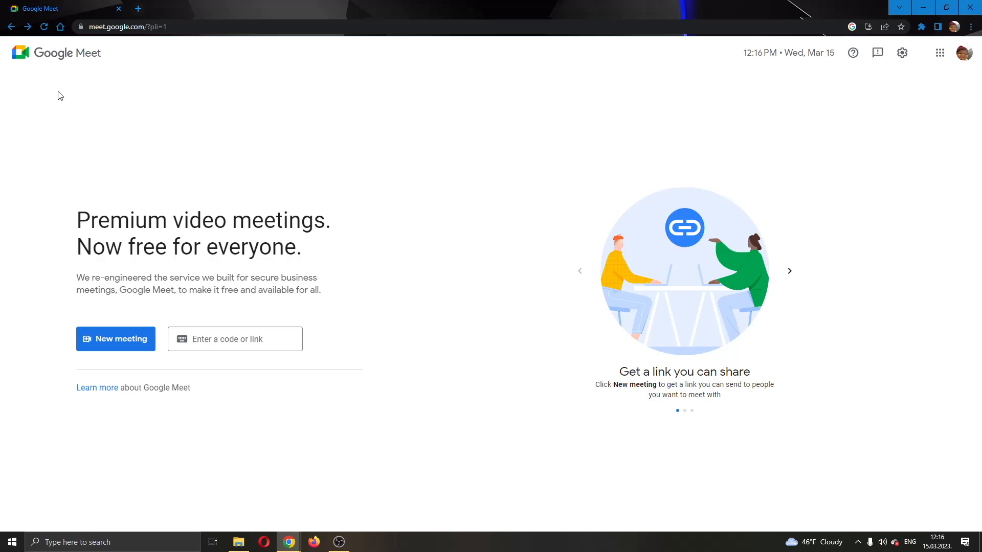
mouse_move(395, 191)
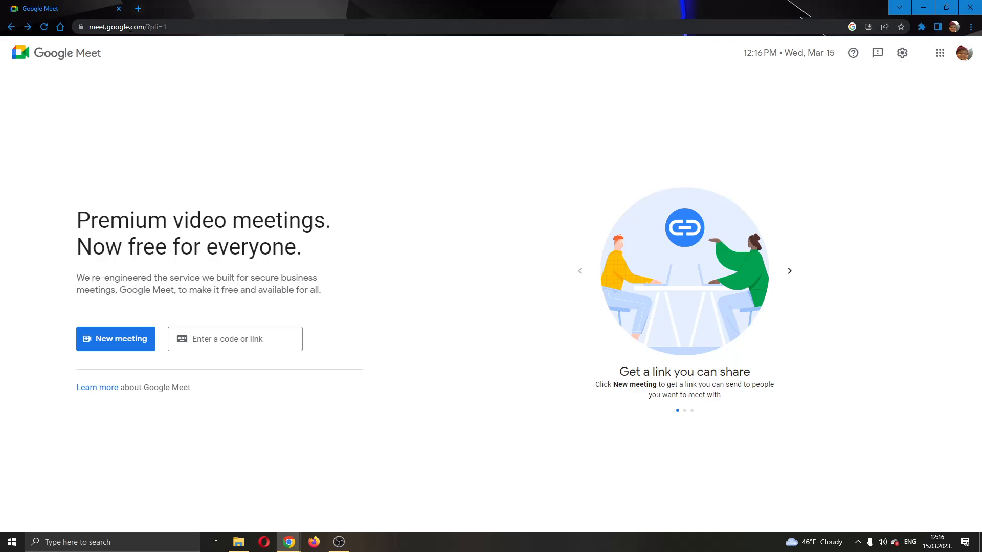
mouse_move(446, 190)
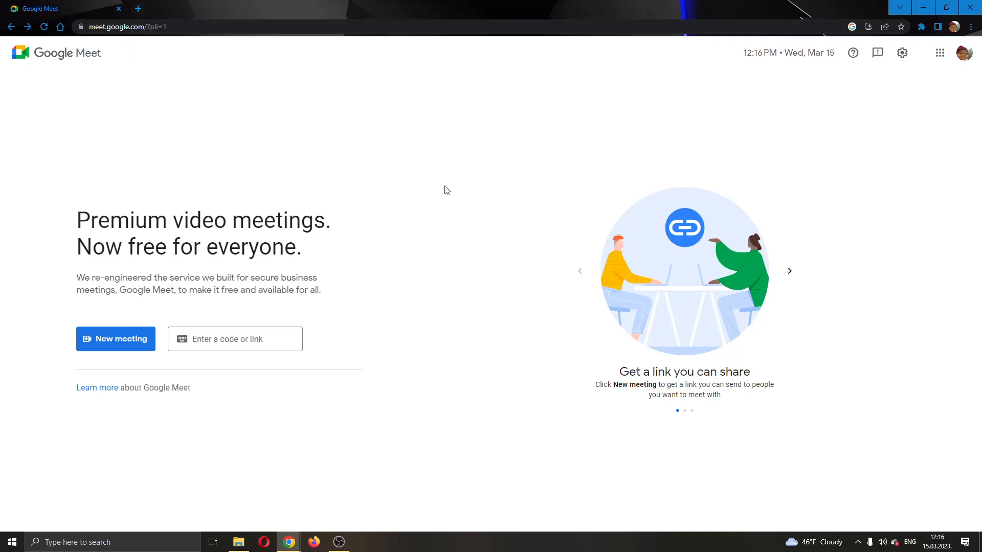
mouse_move(478, 194)
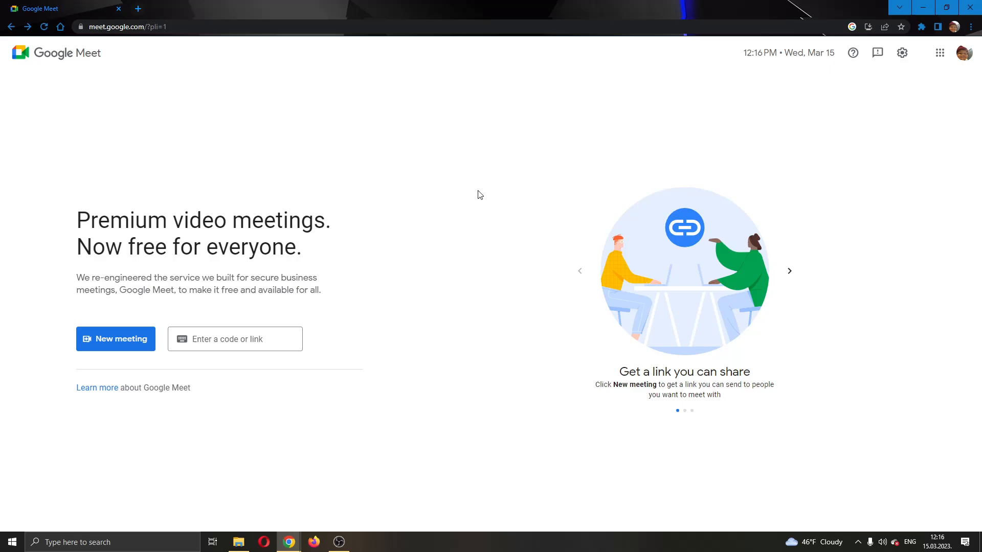
mouse_move(408, 223)
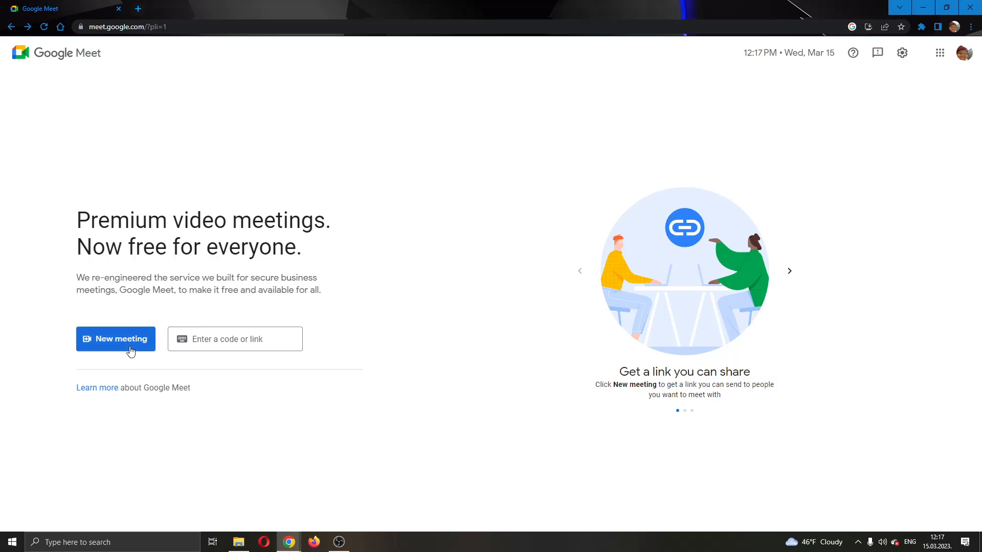
mouse_move(105, 345)
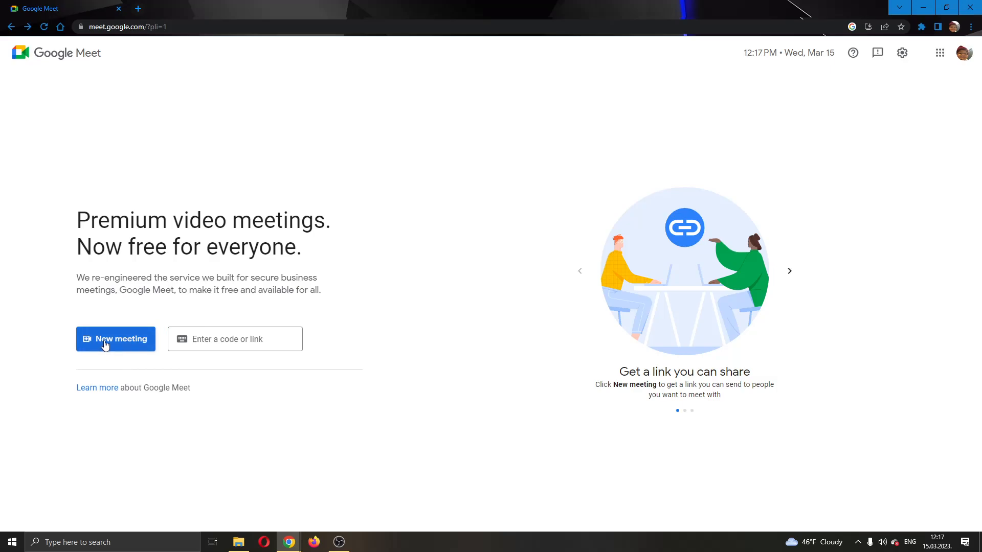
Start an instant meeting from New meeting and show the host listed in the call.
click(115, 338)
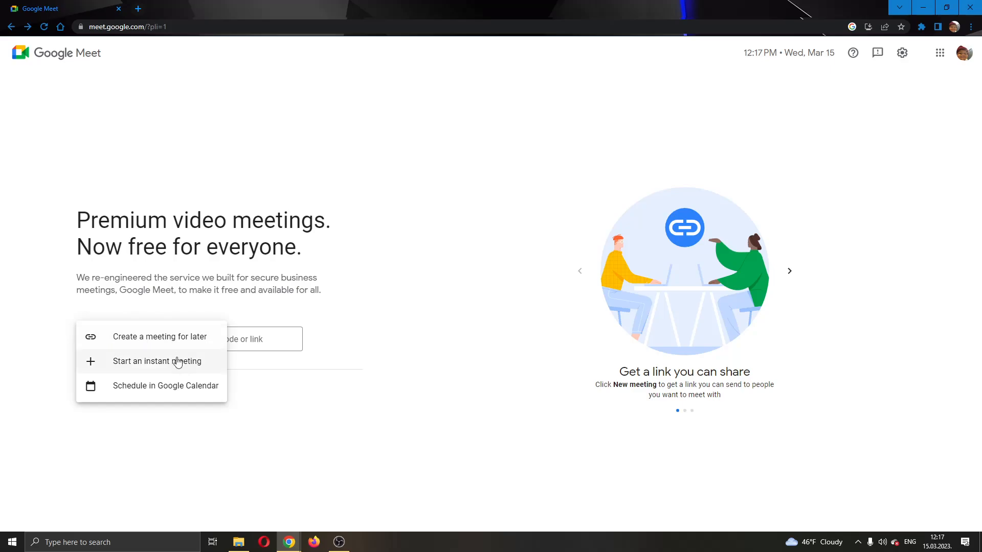
mouse_move(140, 371)
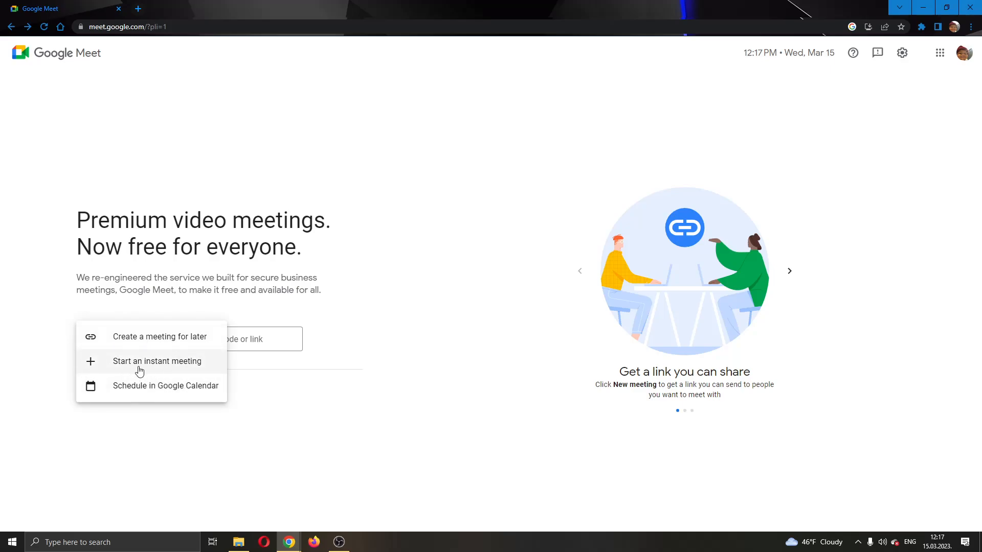
mouse_move(296, 381)
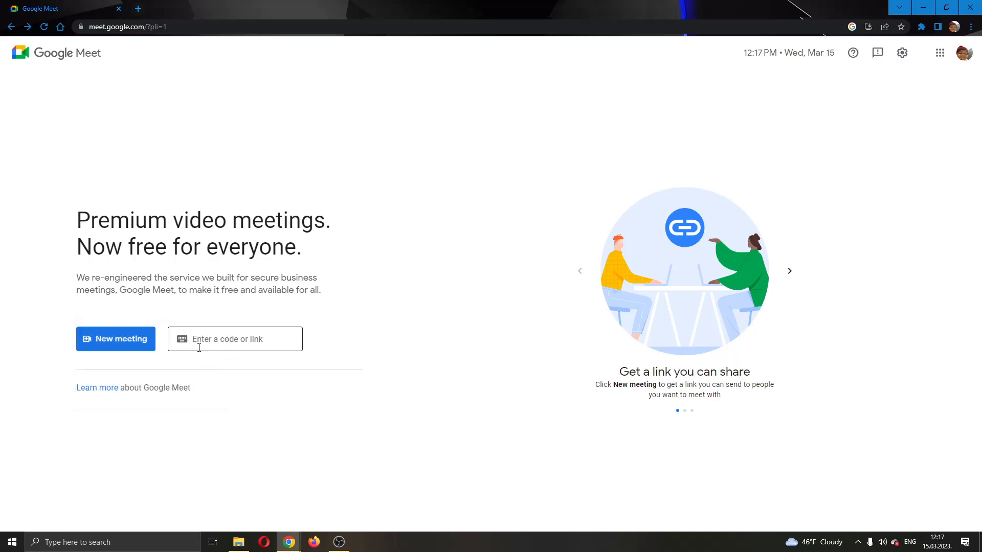
click(230, 338)
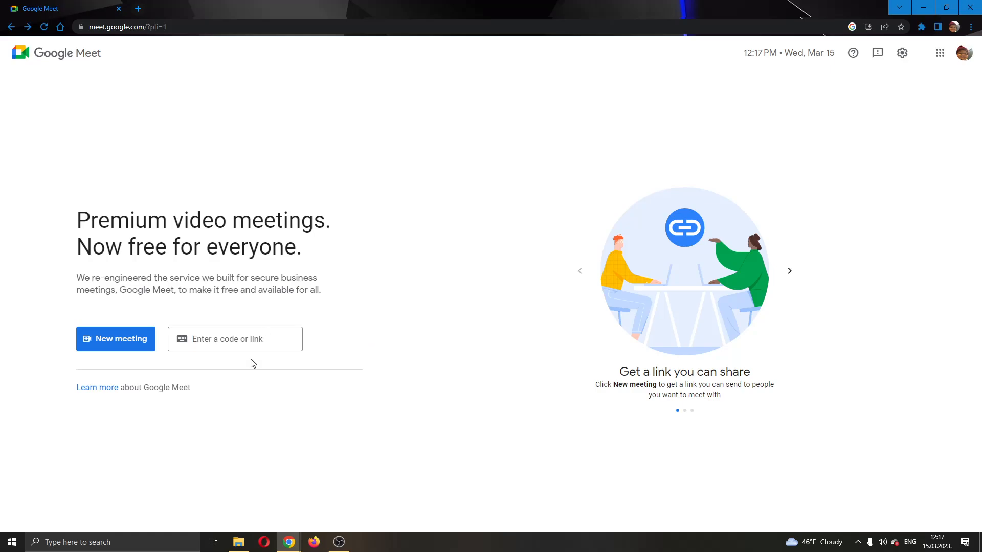
mouse_move(418, 297)
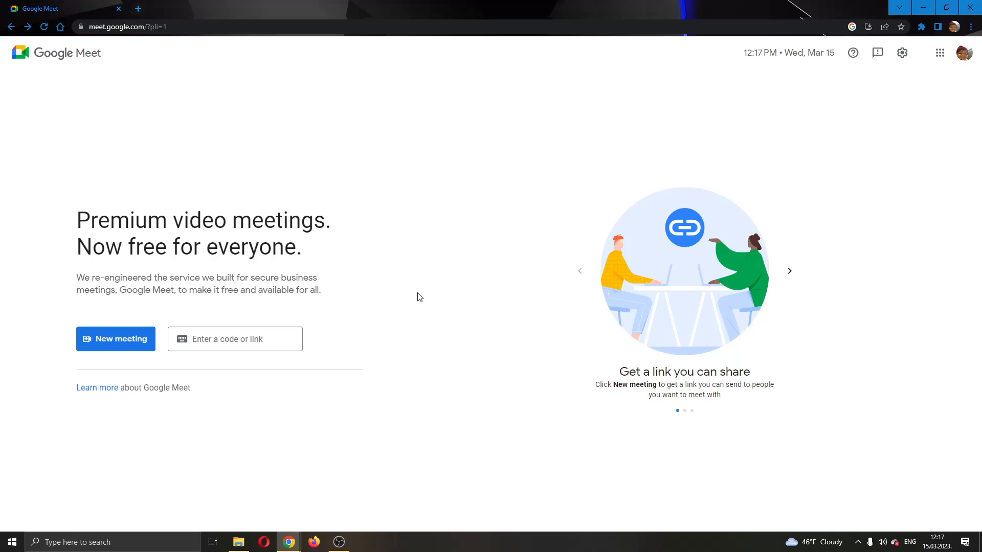
mouse_move(447, 227)
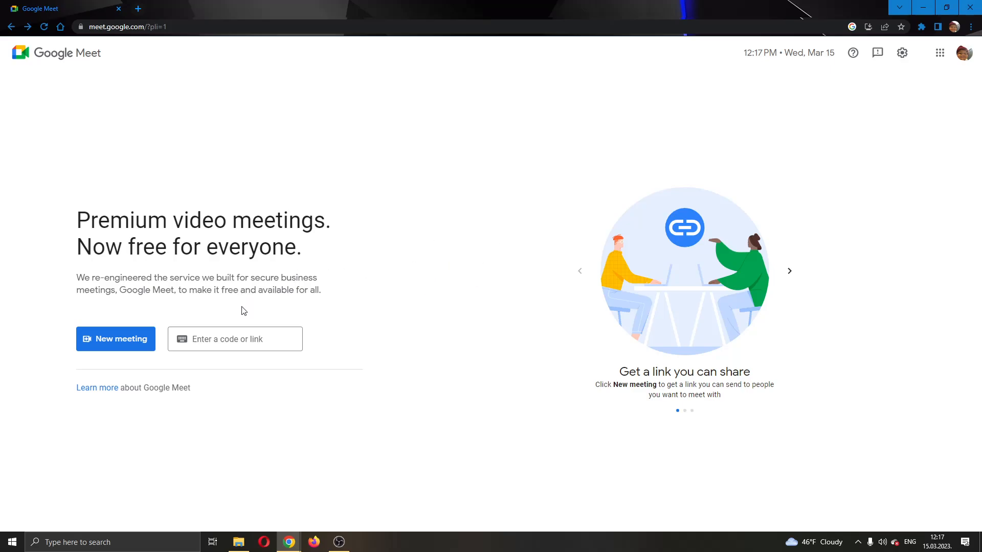
mouse_move(175, 300)
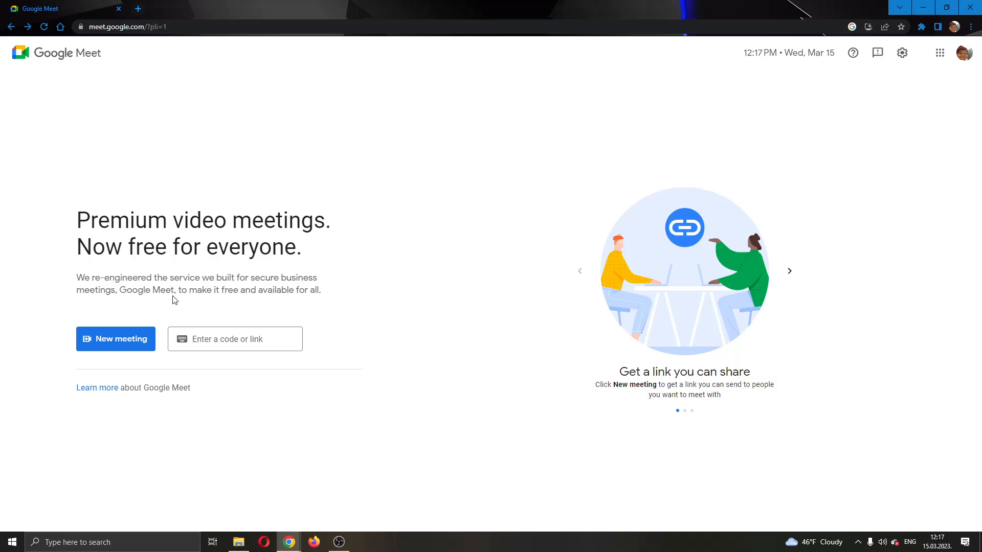
click(115, 339)
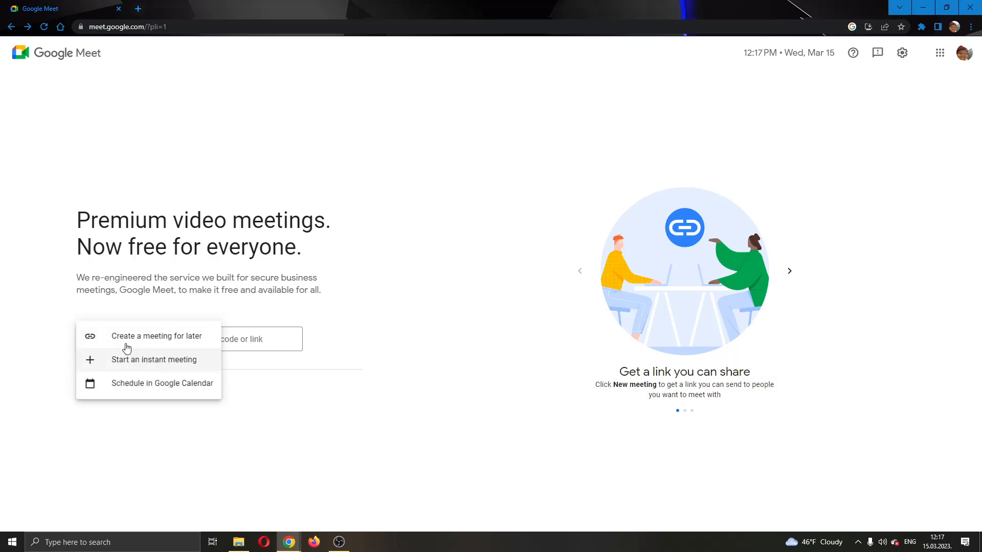
mouse_move(157, 361)
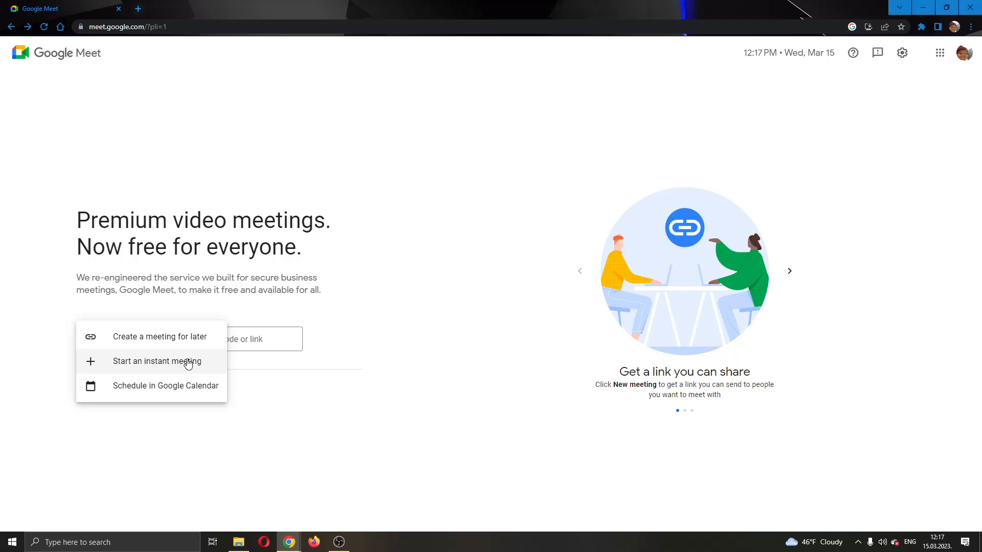
click(157, 361)
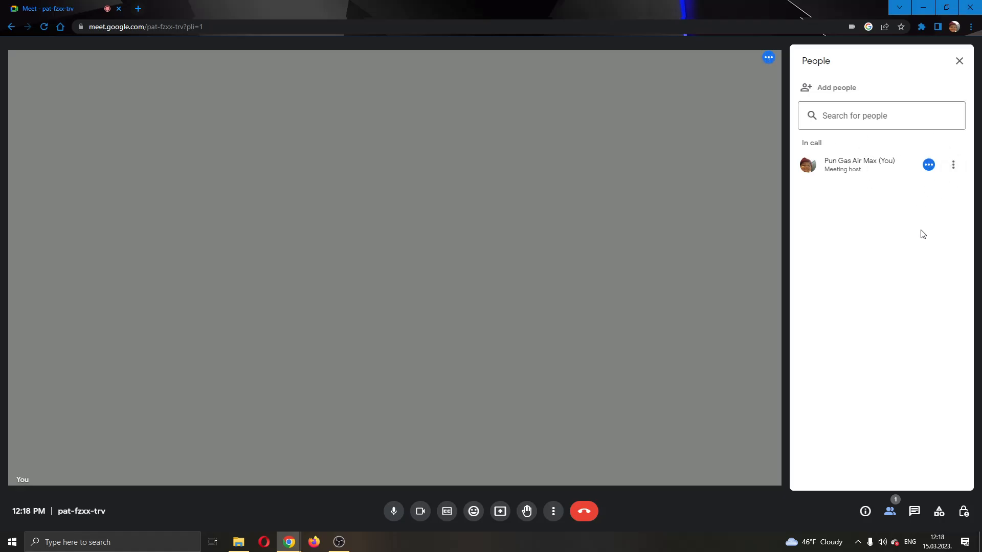
click(582, 512)
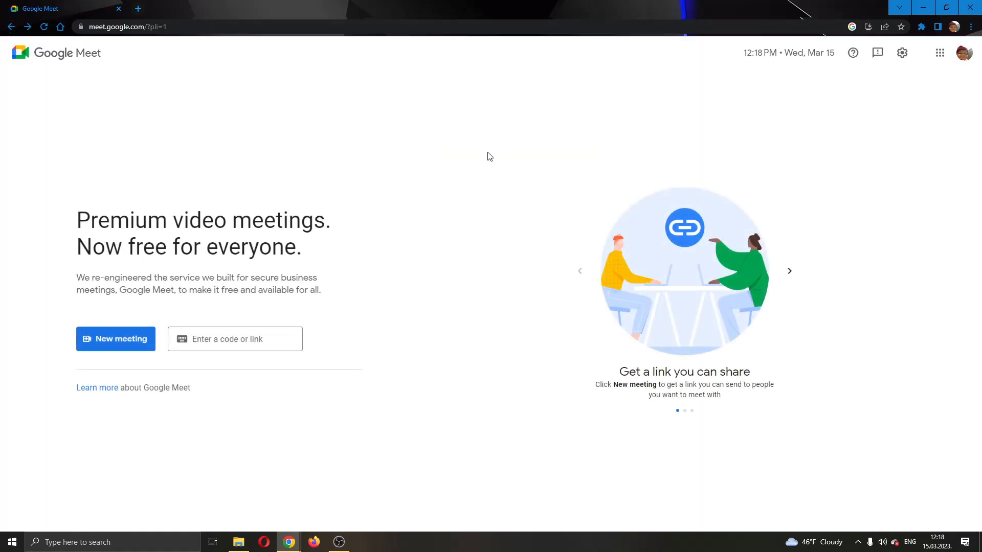